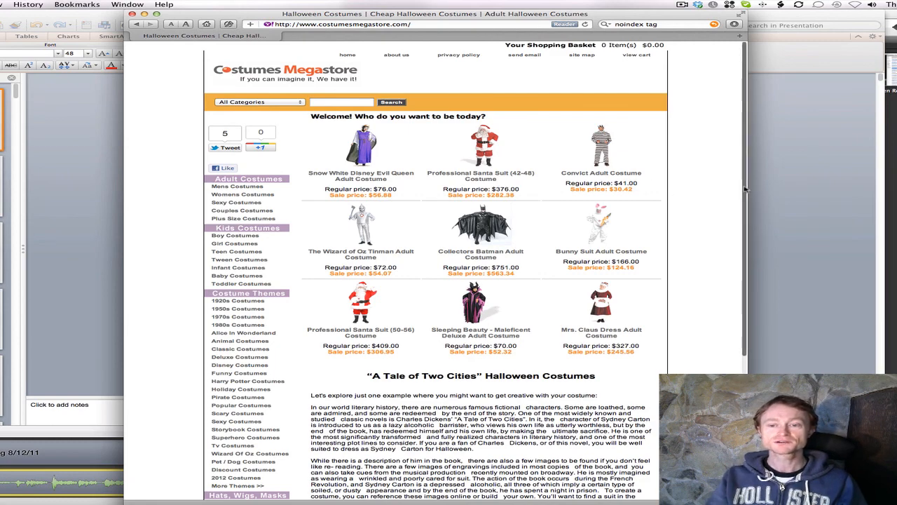
Step: Like the Costumes Megastore homepage on Facebook and begin entering a new site address
scroll(down, 3)
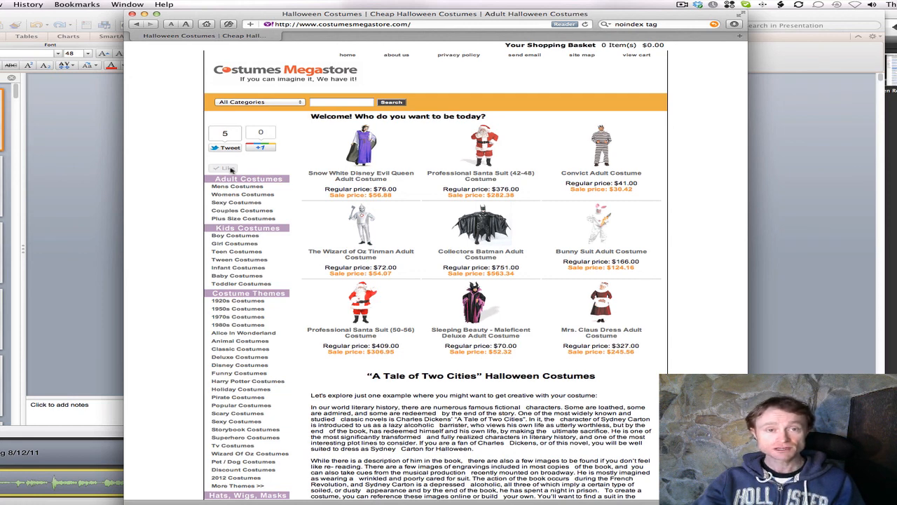
mouse_move(232, 172)
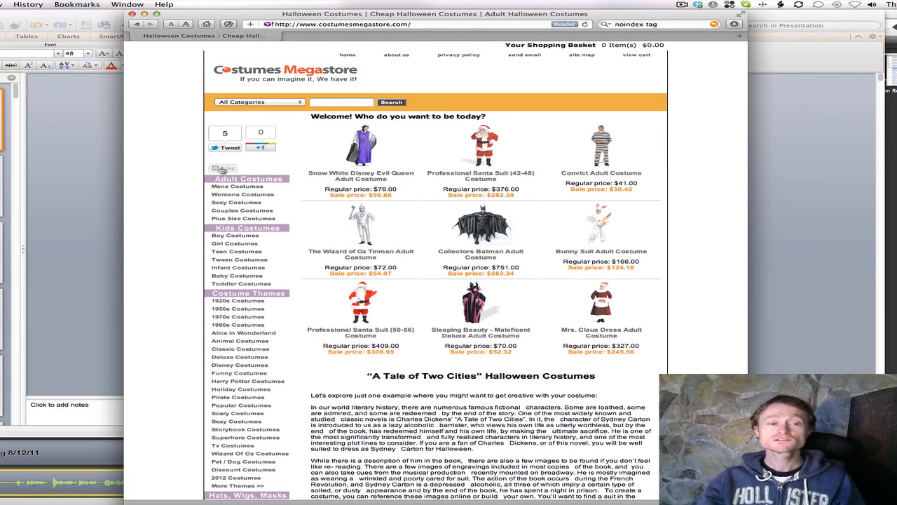
click(222, 168)
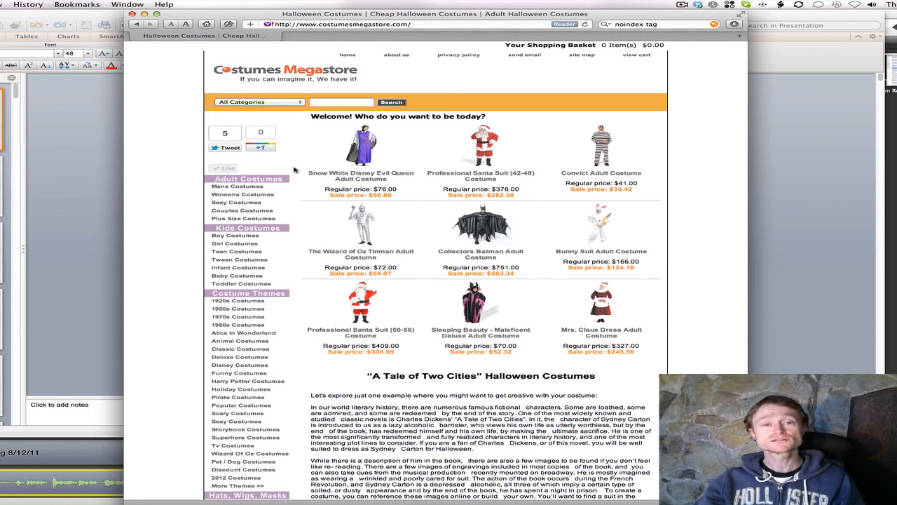
click(343, 24)
text(www.itsnot)
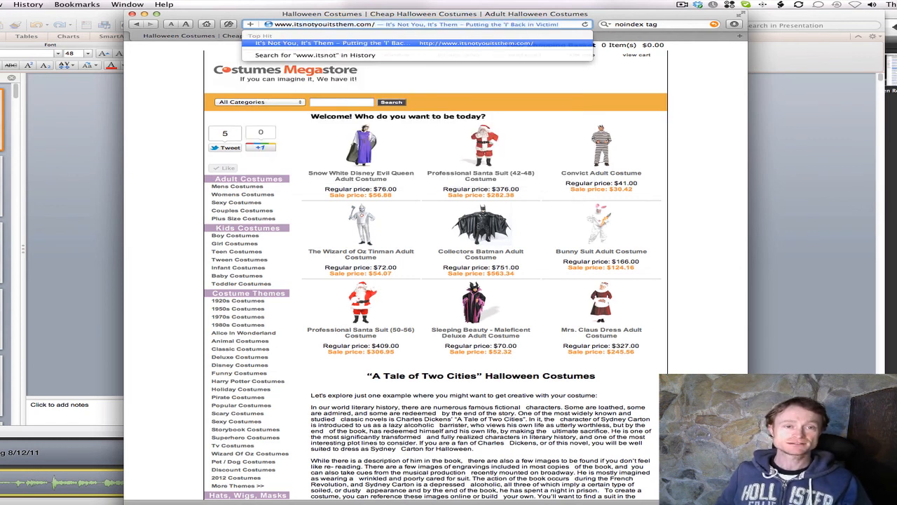
Step: Go to itsnotyouitsthem.com's 'hate mail' post and open its Facebook Send form
click(421, 43)
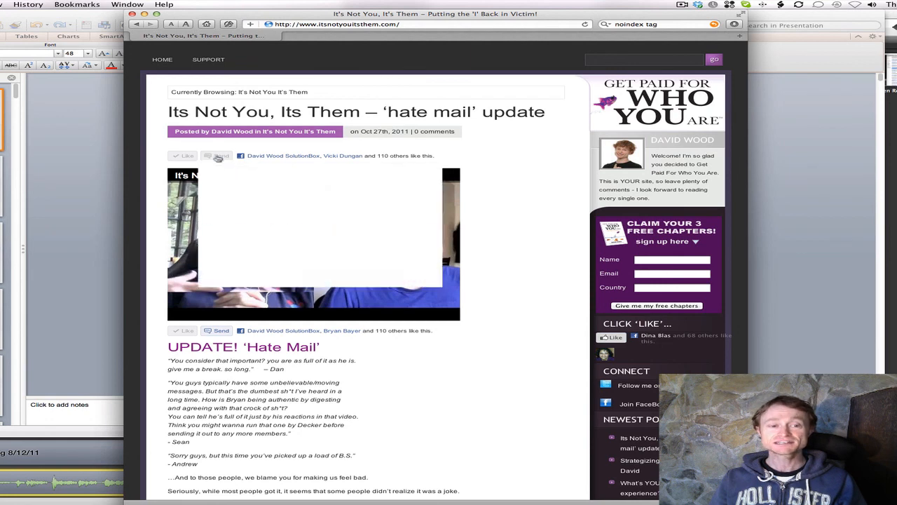
click(221, 155)
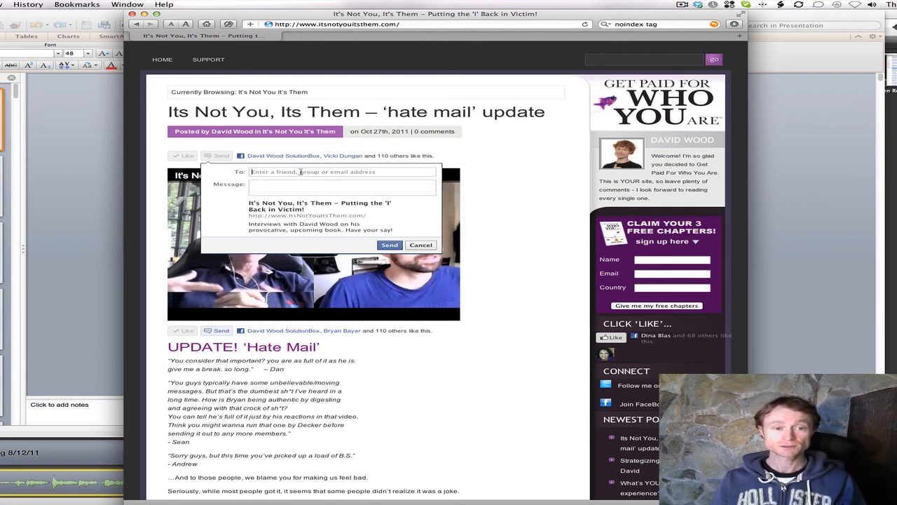
Step: Send the 'hate mail' post to friend Bryan with a note recommending the site
text(bryan)
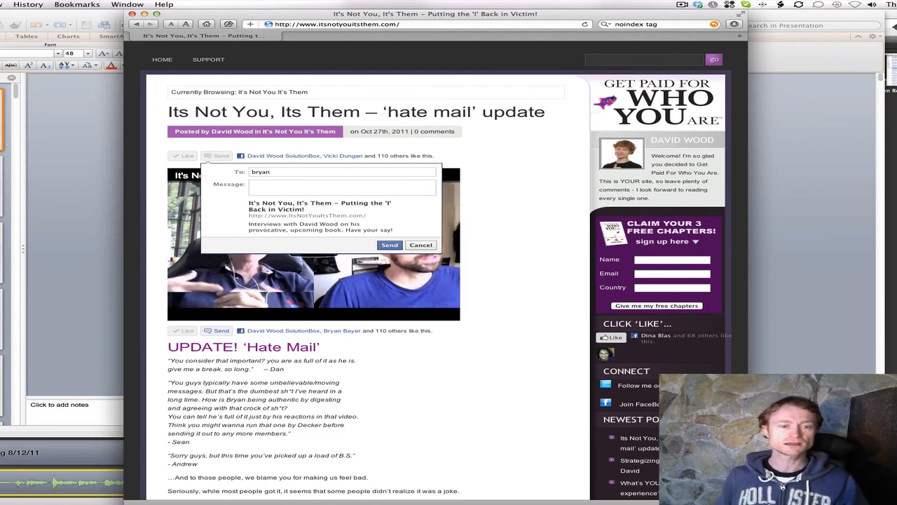
text(bryan)
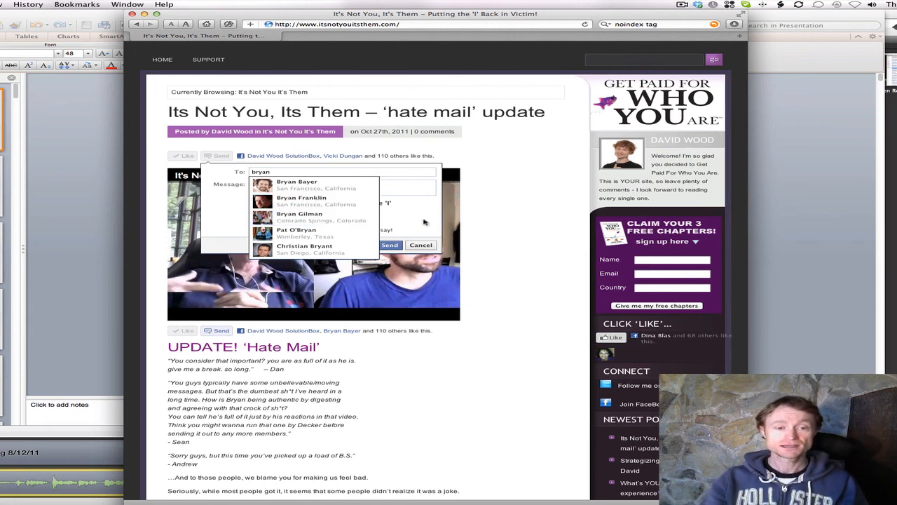
click(297, 184)
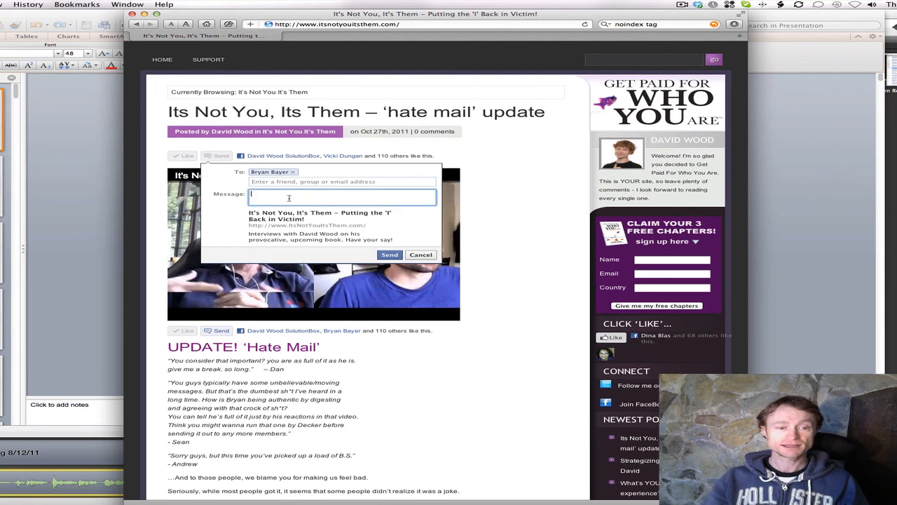
text(i think you'll LOVE thi)
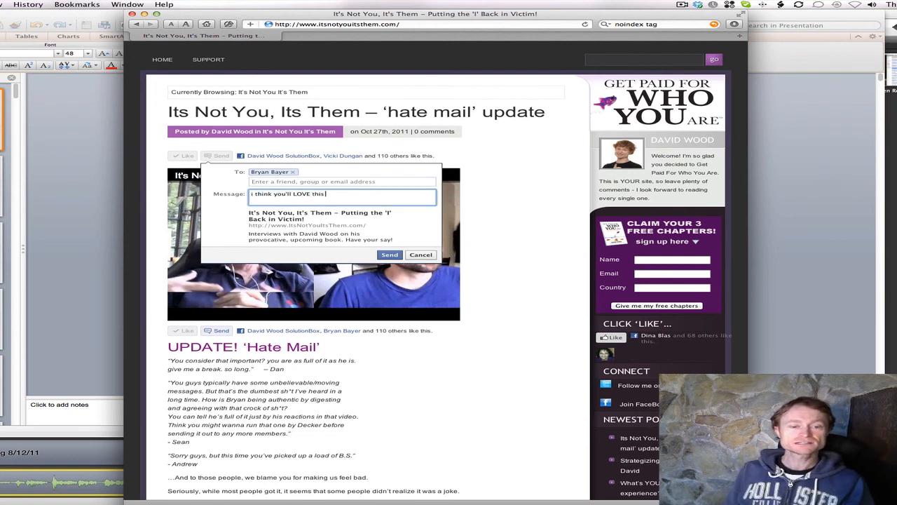
text(site)
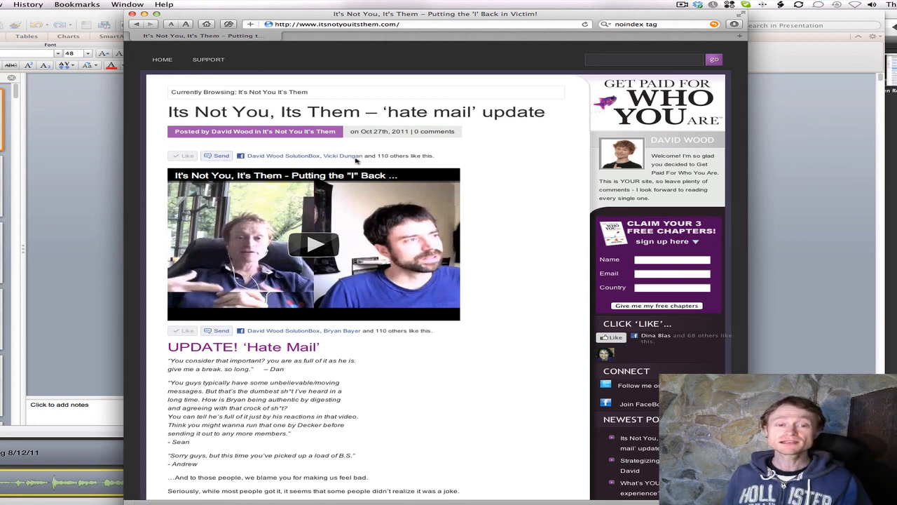
mouse_move(343, 156)
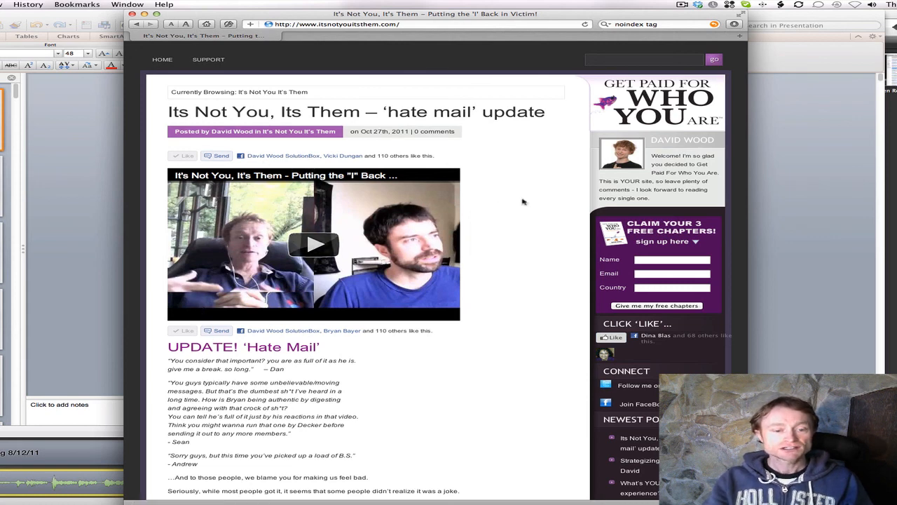
Step: Scroll down to the post's Facebook Comments box showing 104 comments
scroll(down, 3)
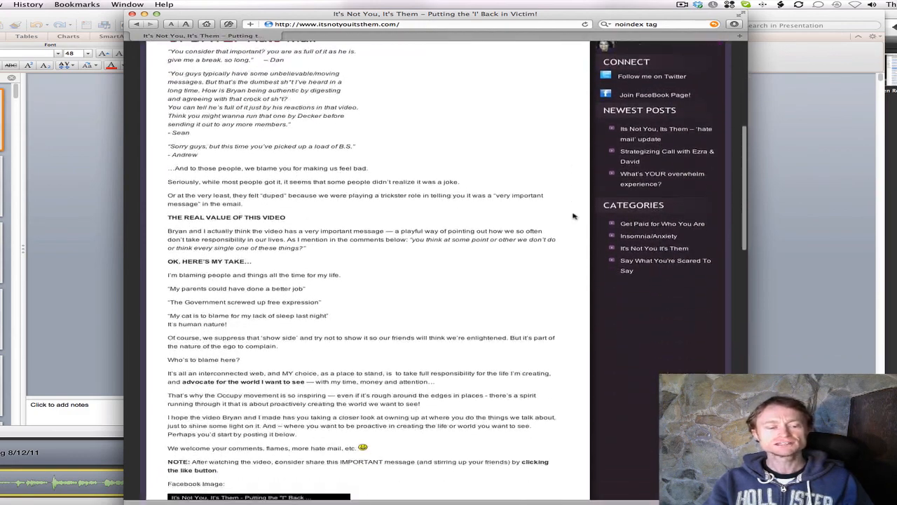
scroll(down, 3)
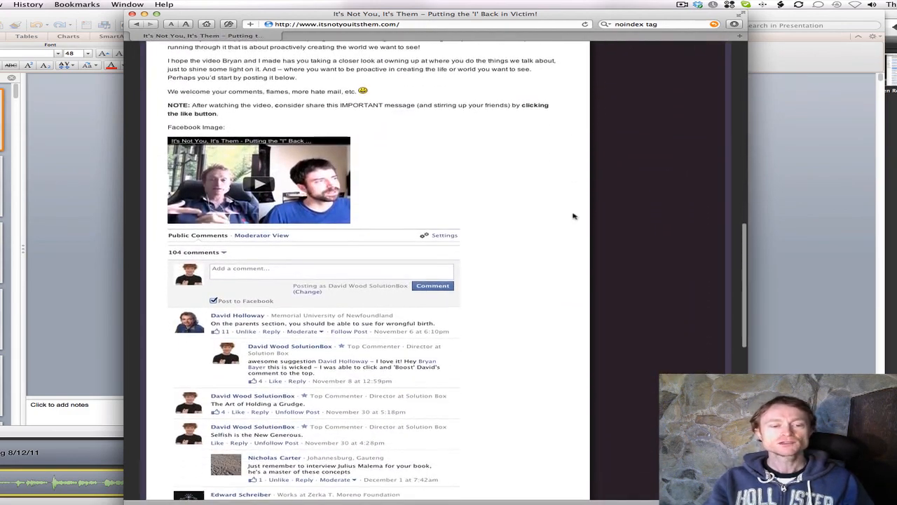
scroll(down, 3)
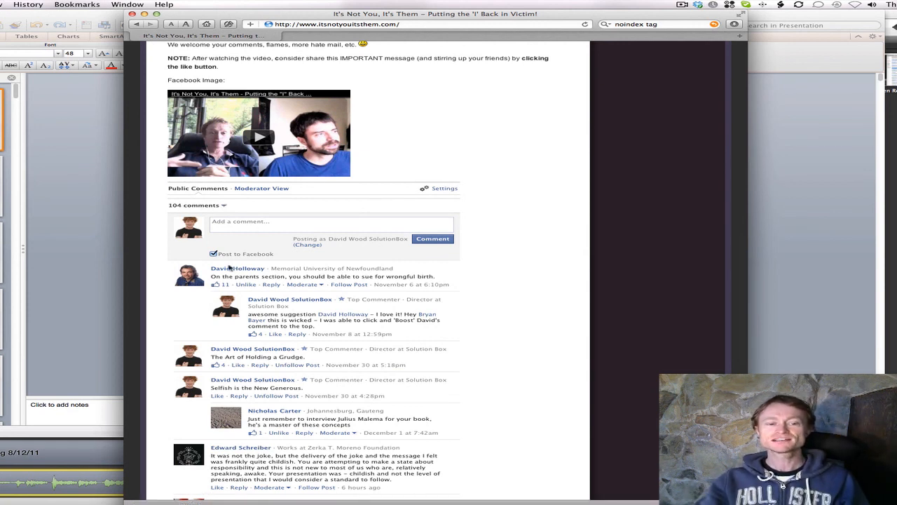
mouse_move(395, 203)
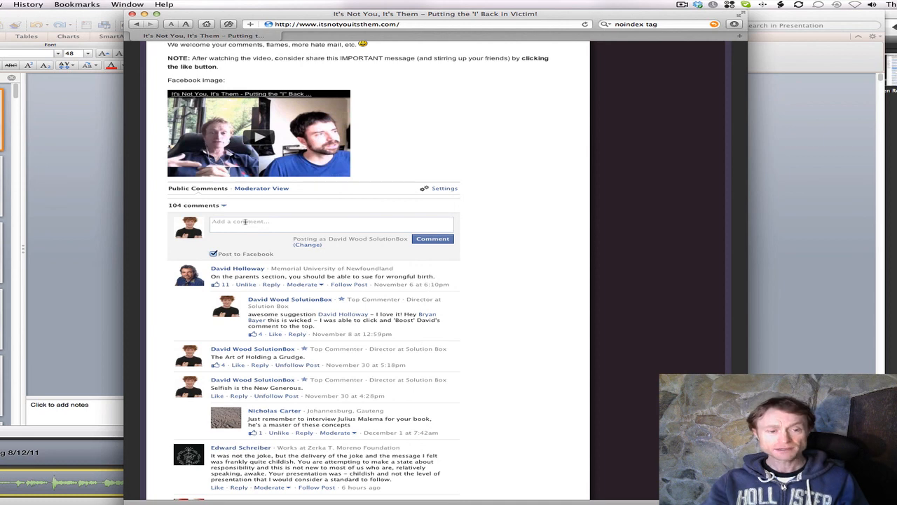
scroll(down, 3)
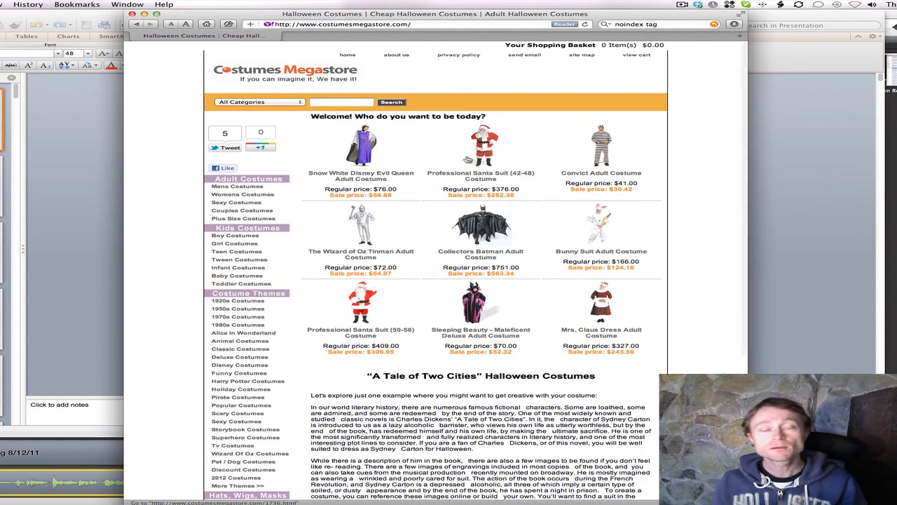
mouse_move(481, 147)
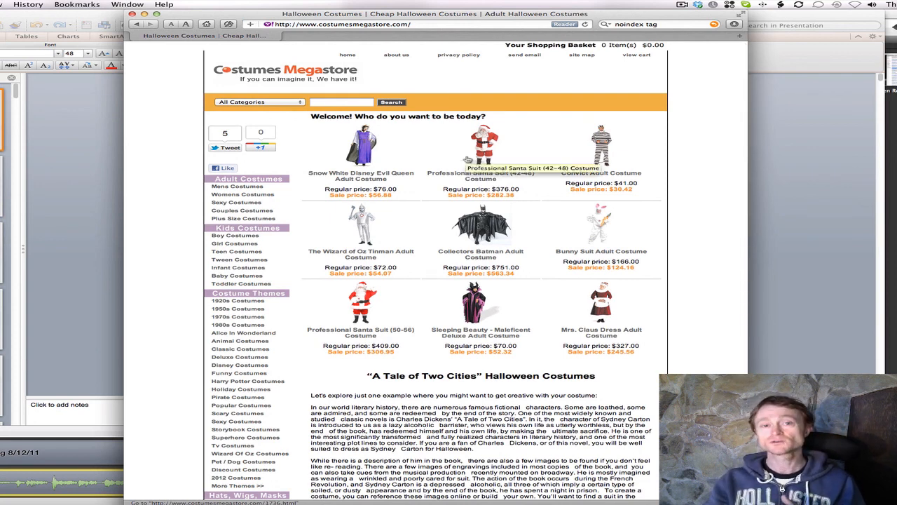